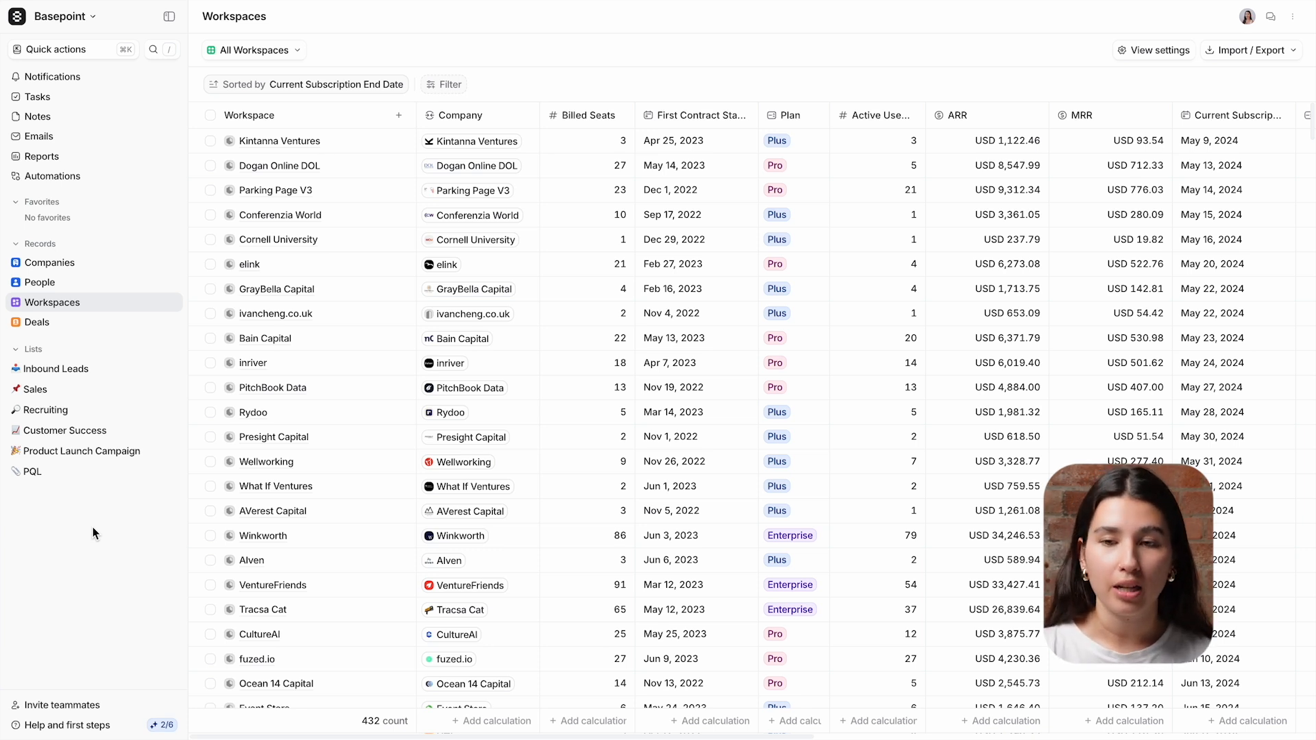
mouse_move(326, 166)
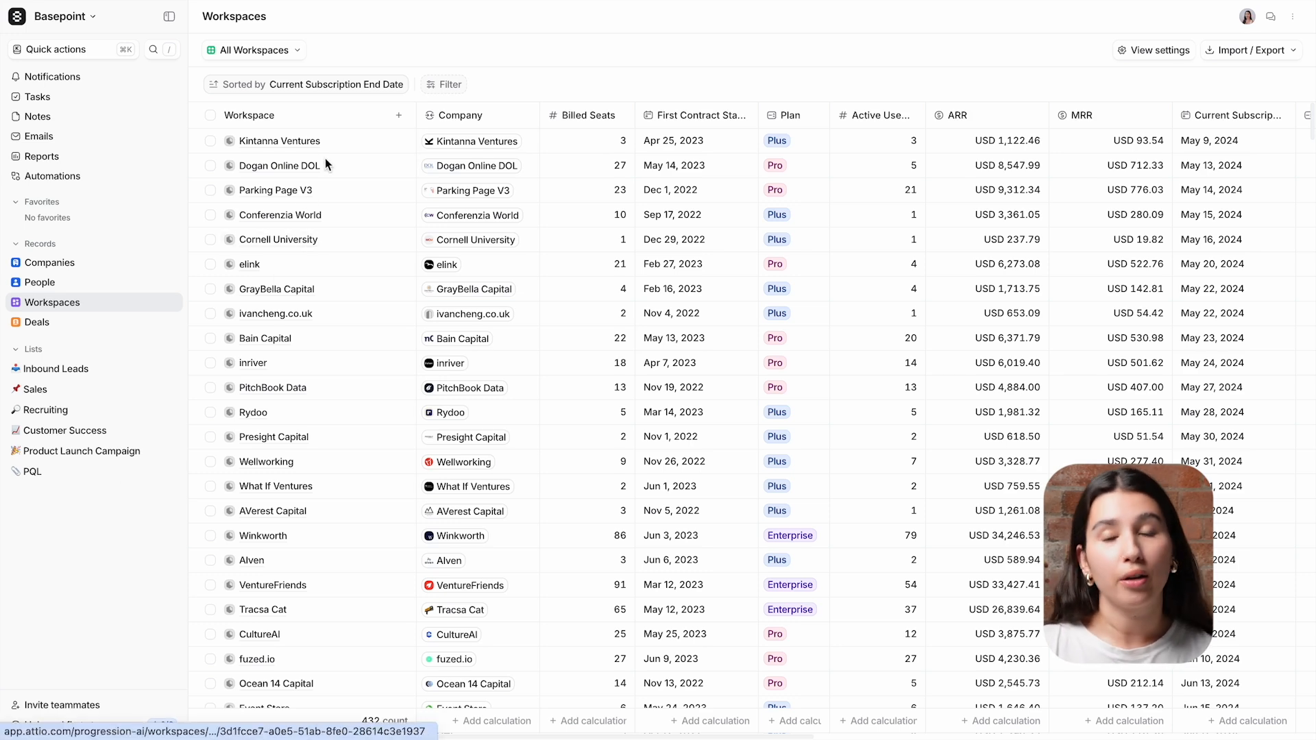
- Create a workspace record: ID 101, name and company Notion, Plus plan, 4 billed seats
left_click(375, 115)
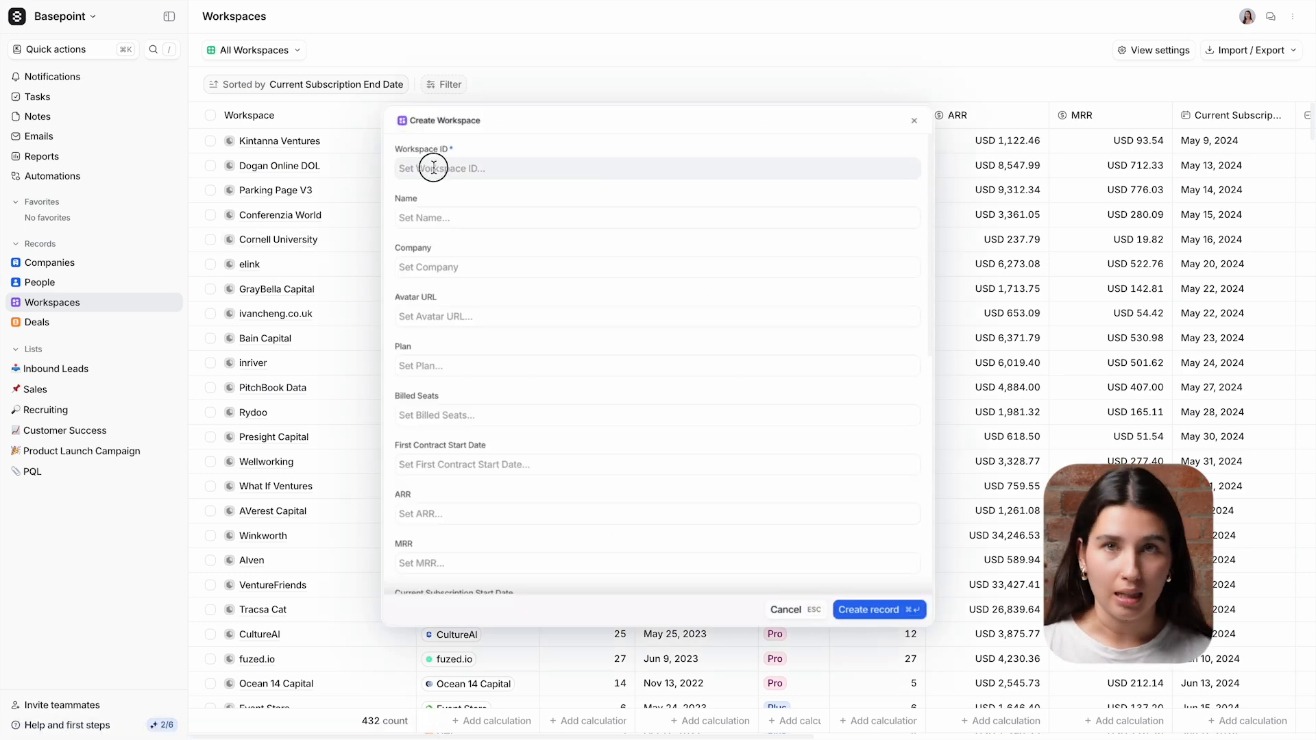
type("101")
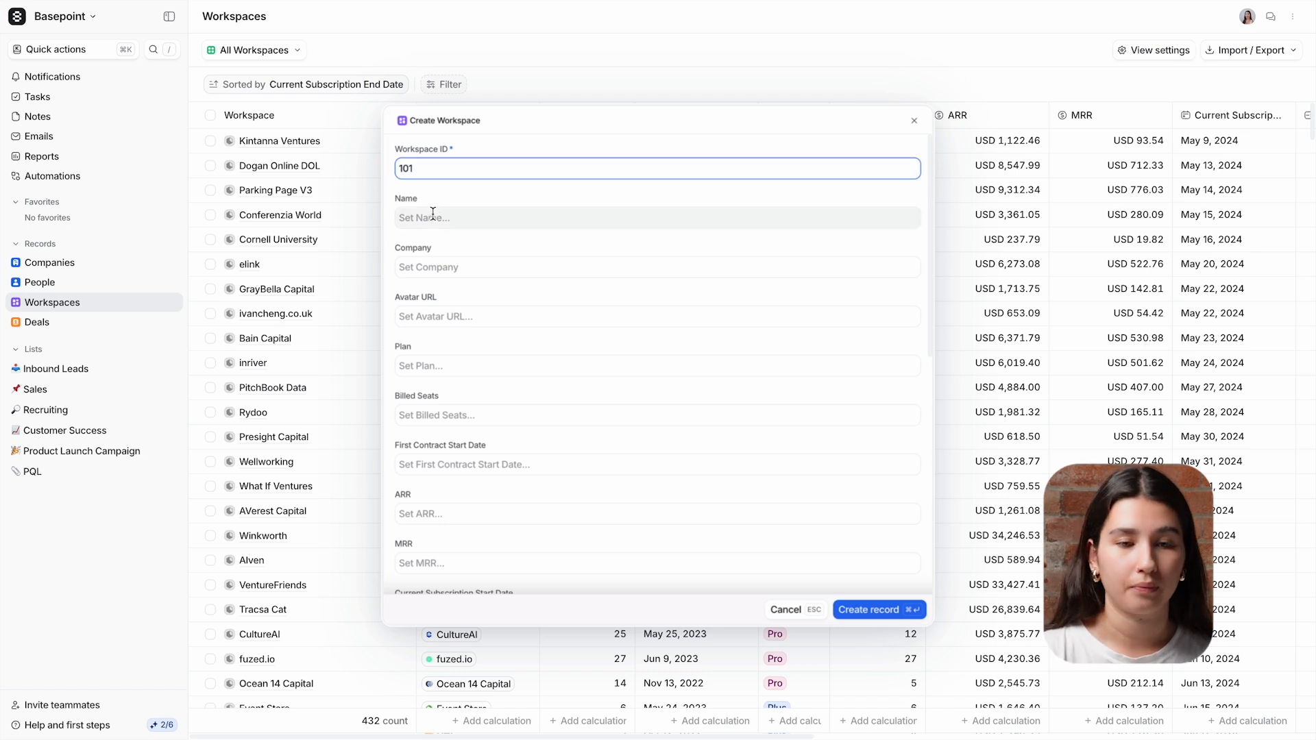
type("Notion")
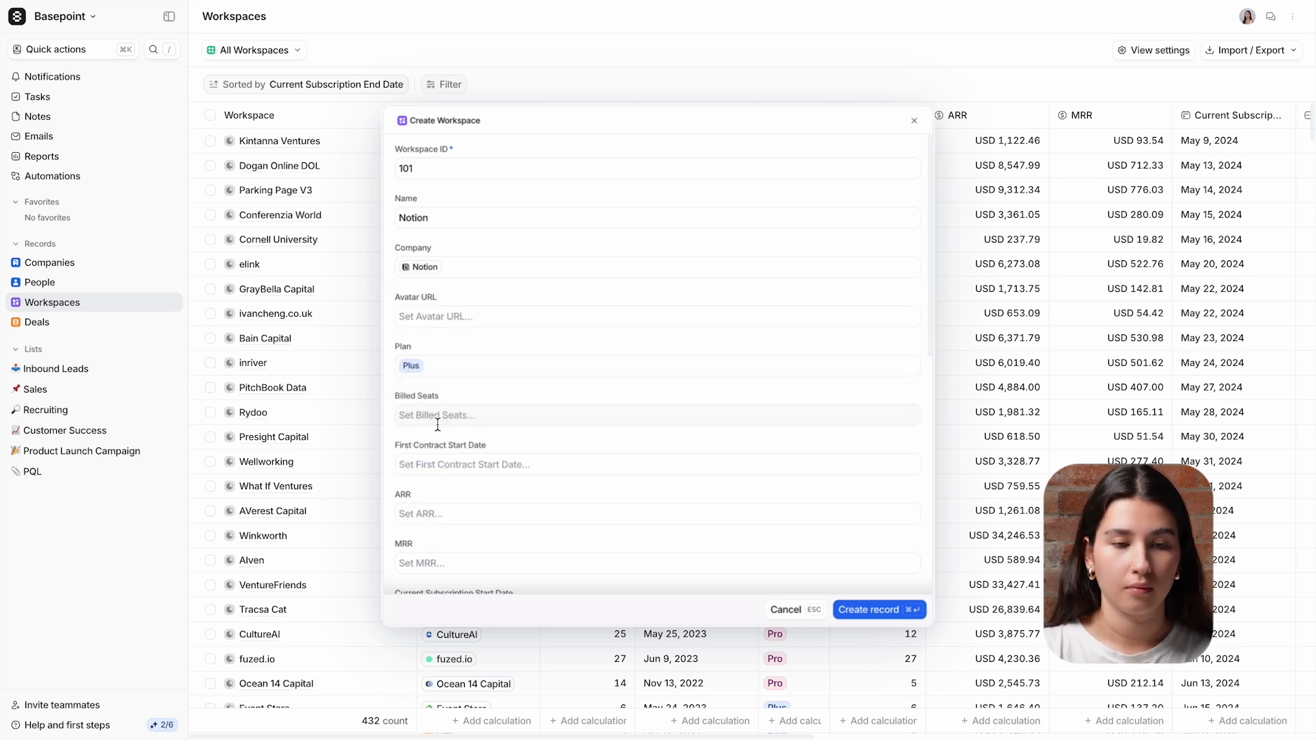
type("4")
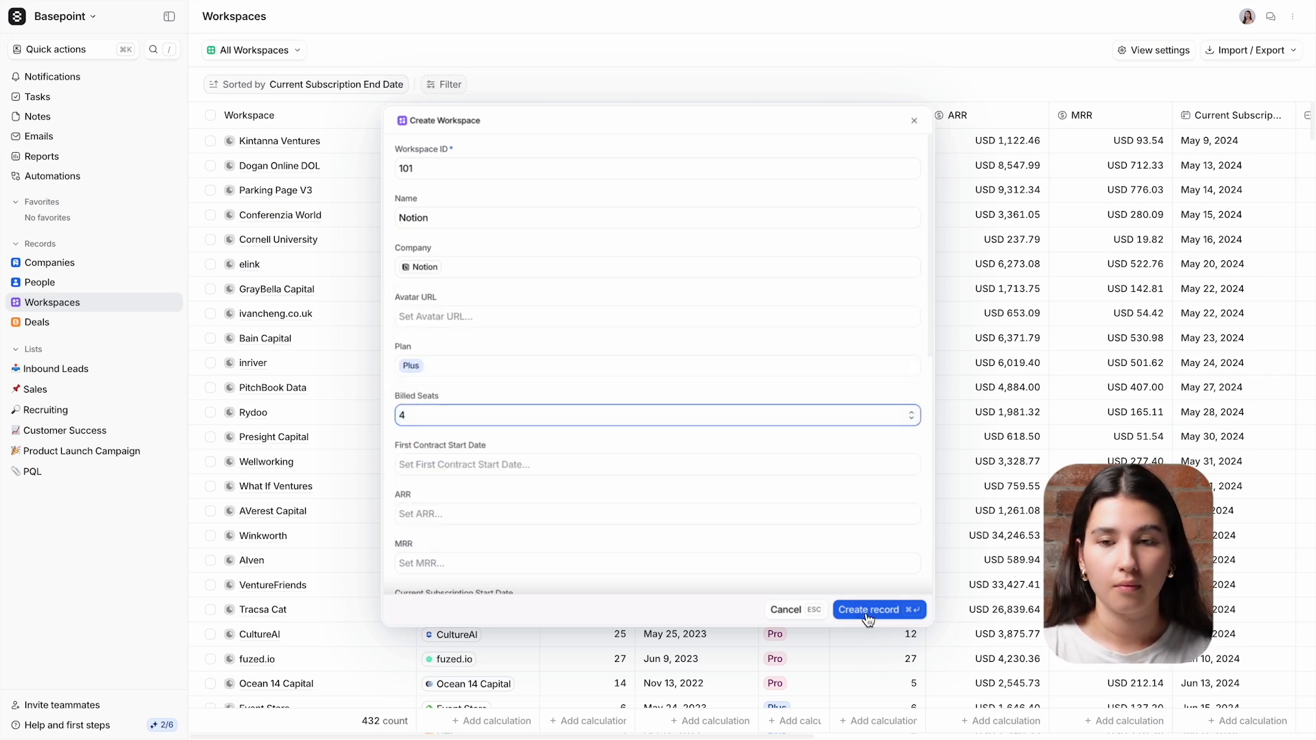
left_click(877, 608)
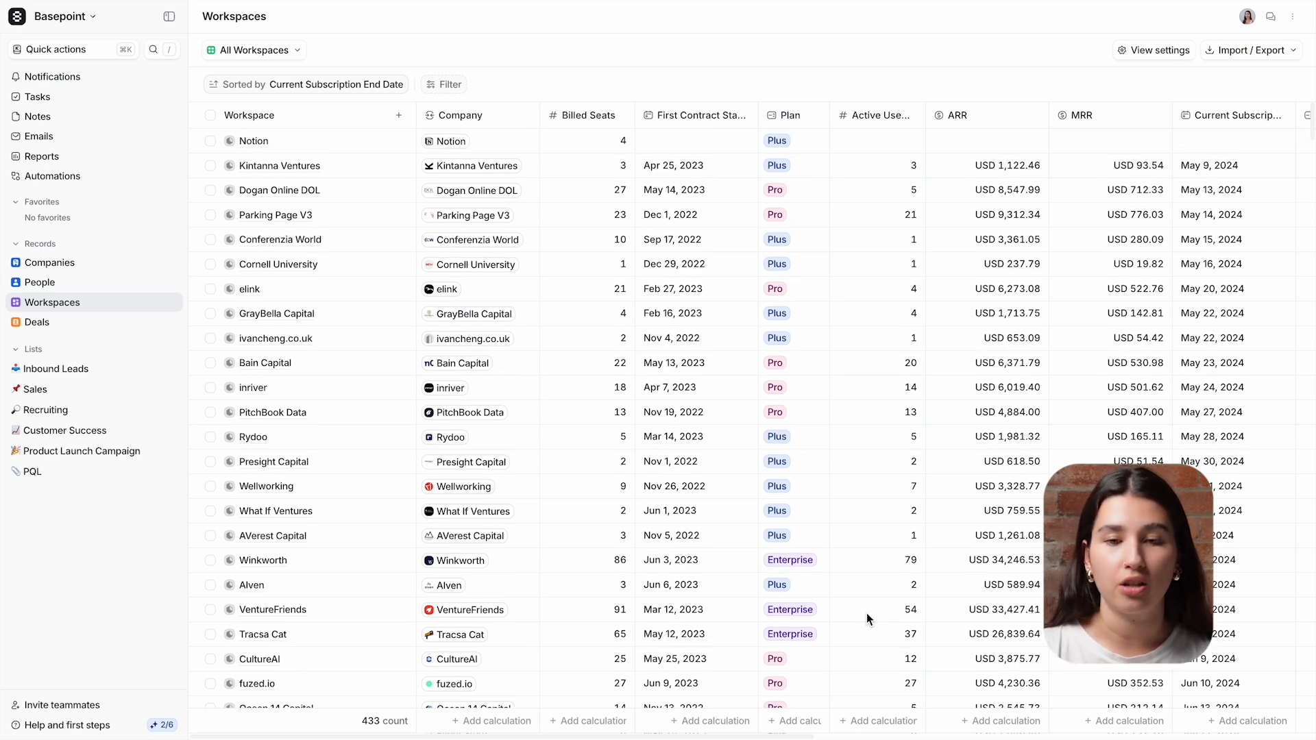
mouse_move(840, 138)
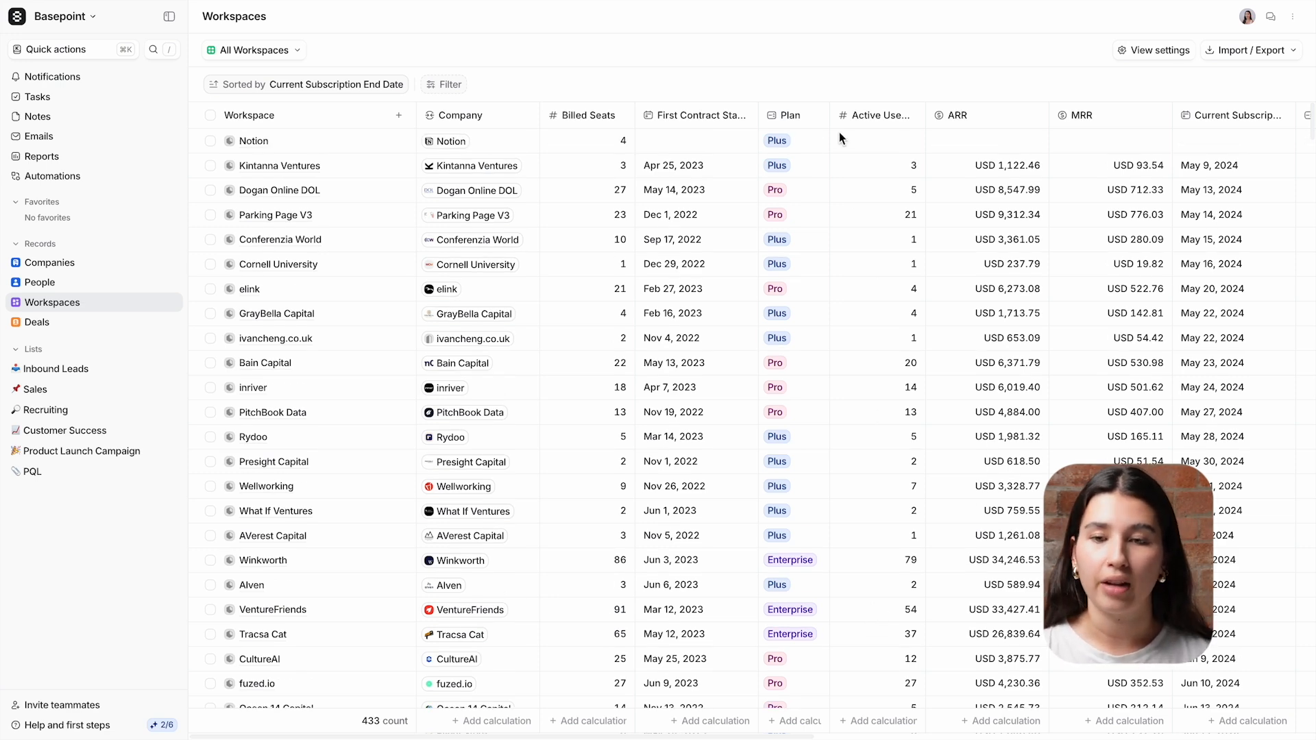
- Reveal the Notion record's auto-filled ICP type, funding and business model, then the Slack ICP lead alerts
scroll("right", 3)
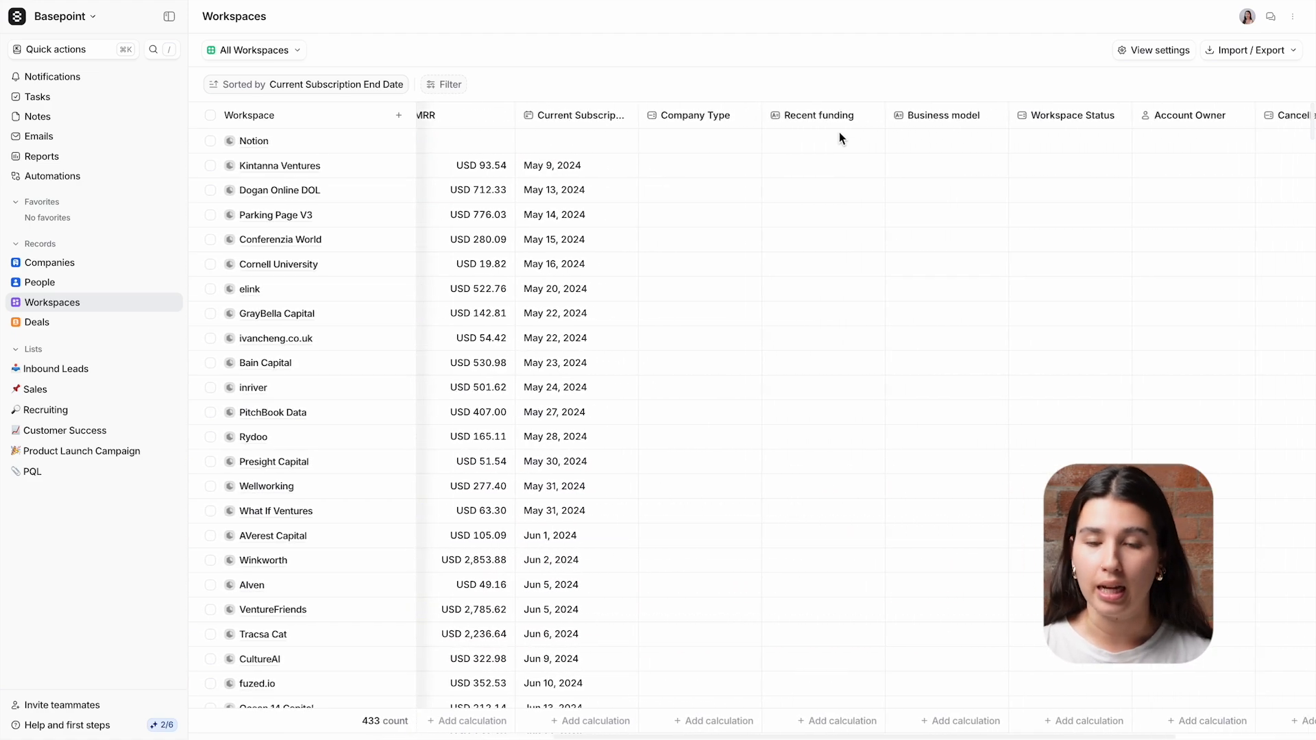
scroll("right", 3)
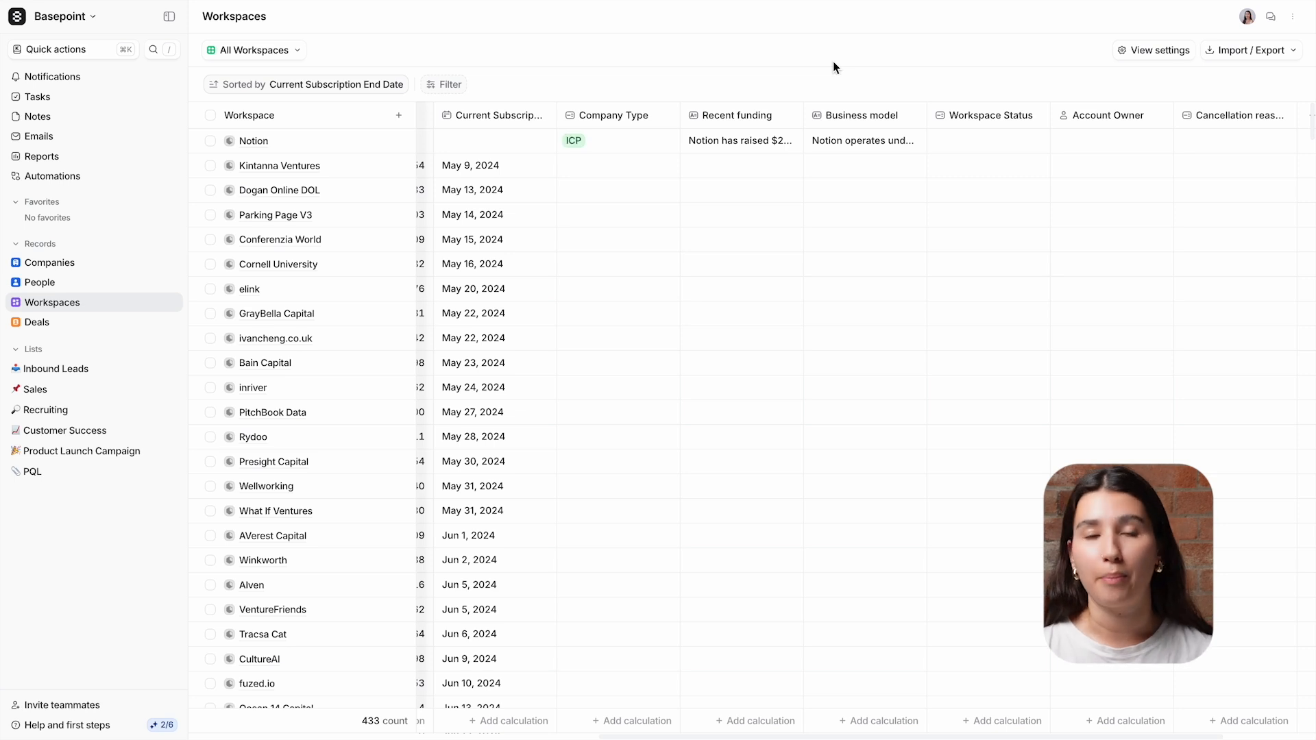
mouse_move(147, 525)
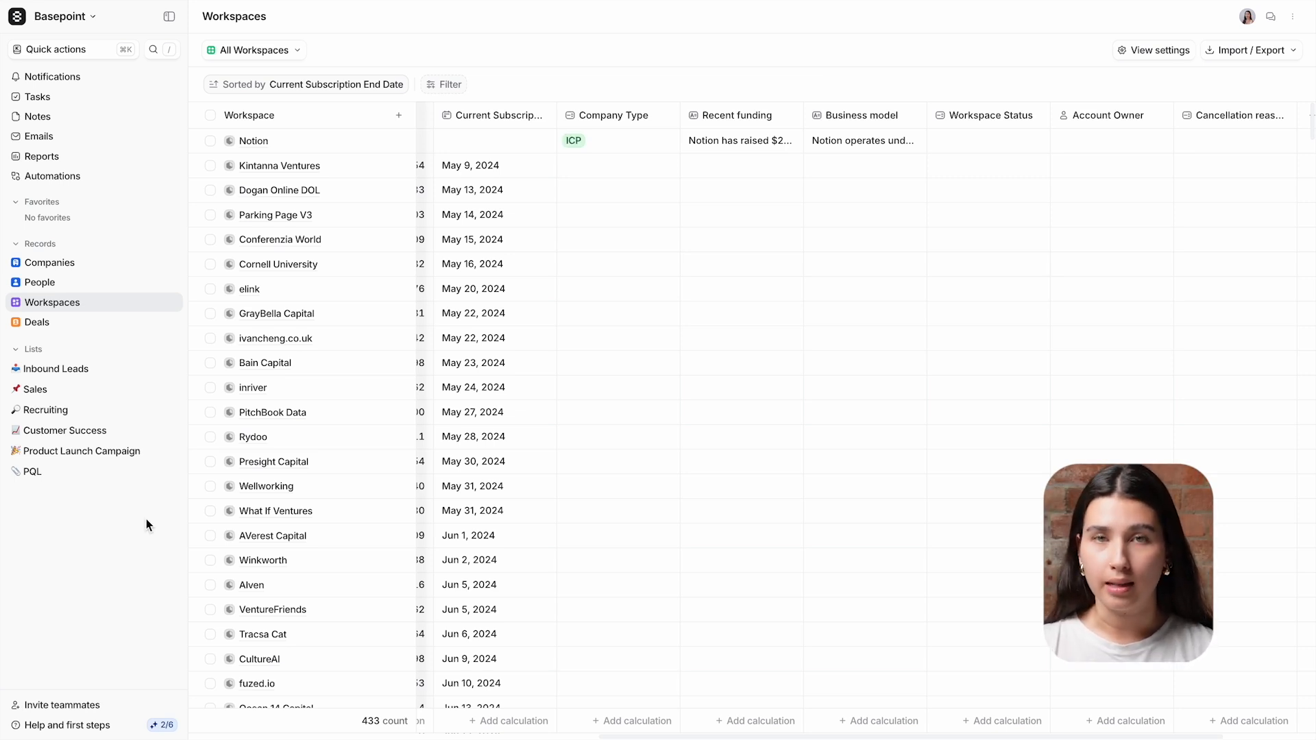
left_click(36, 322)
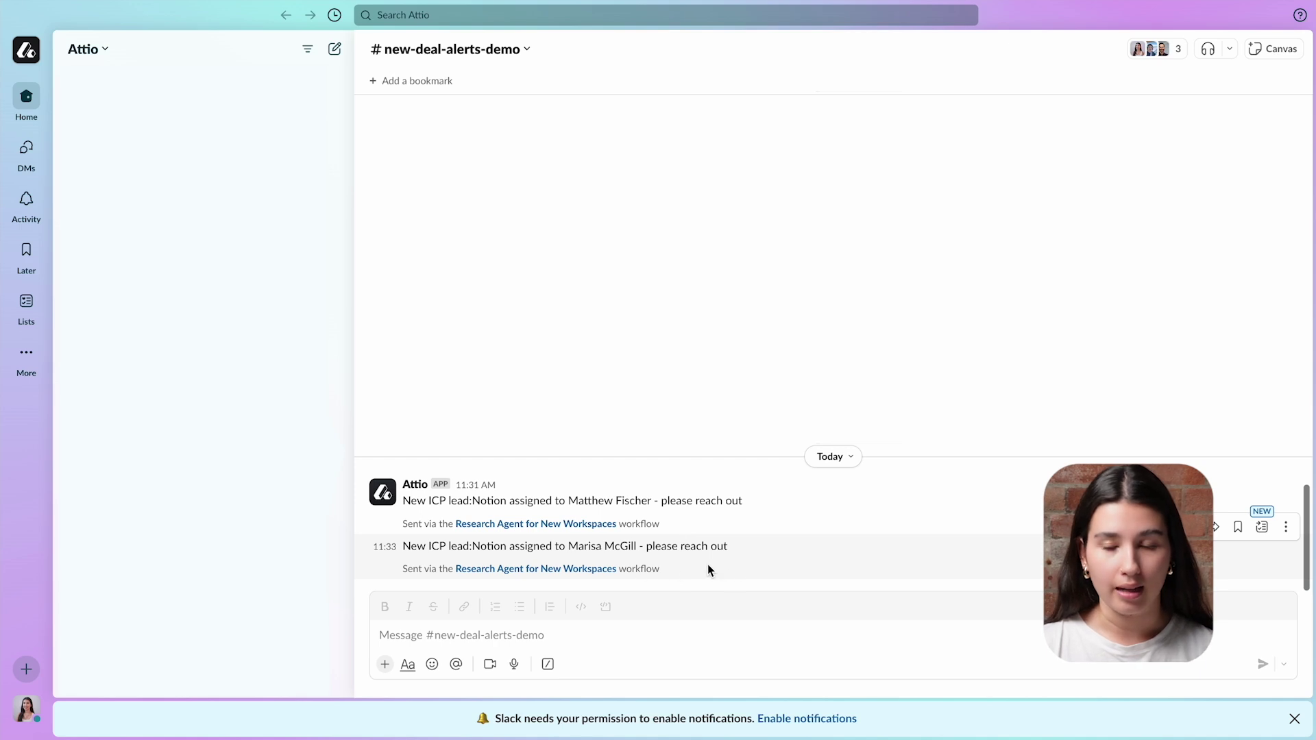
mouse_move(752, 573)
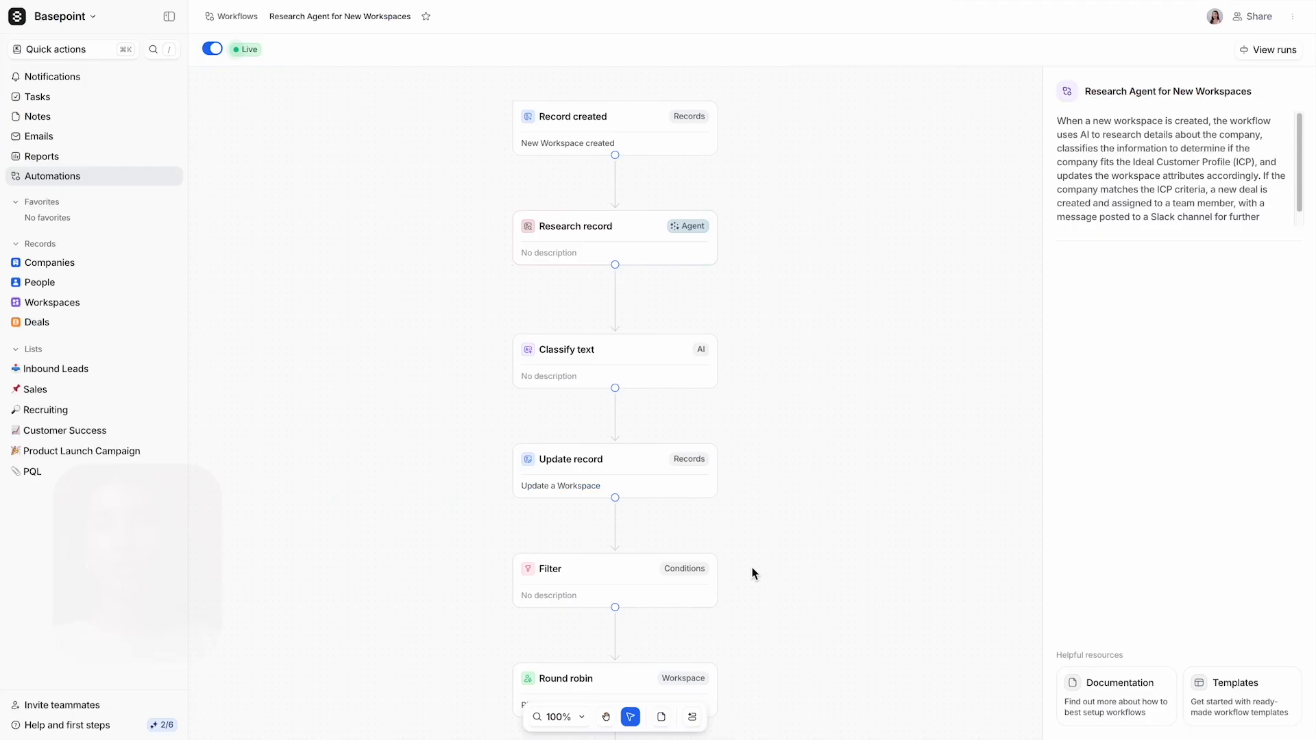
- Show the Record created trigger and the Research record step's funding and business-model questions
left_click(614, 128)
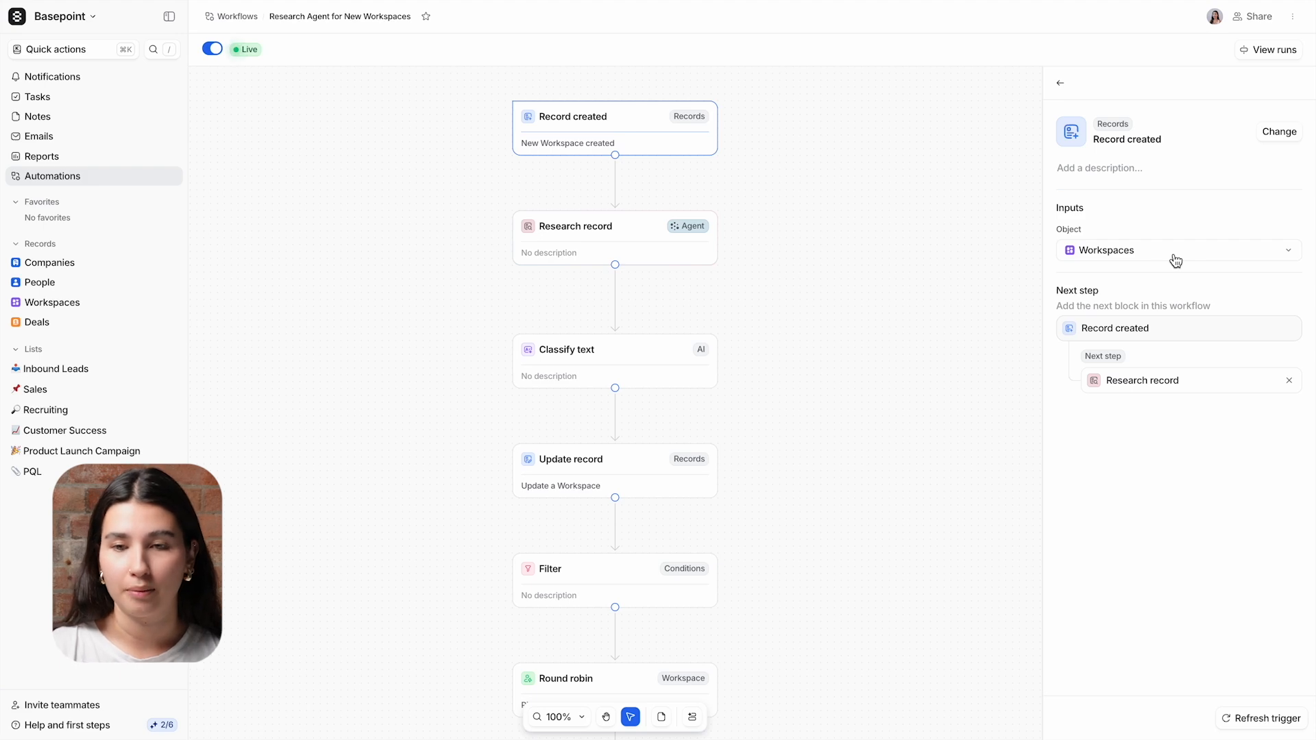
left_click(614, 237)
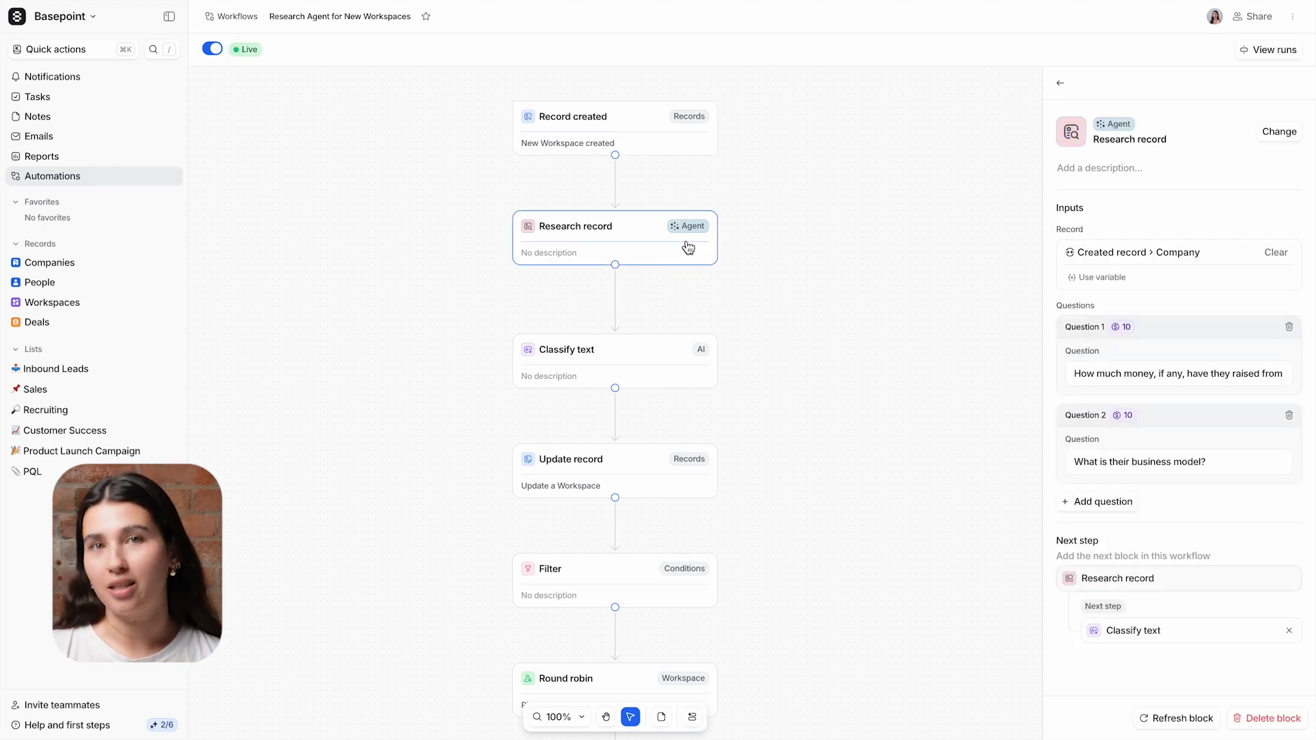
mouse_move(1216, 284)
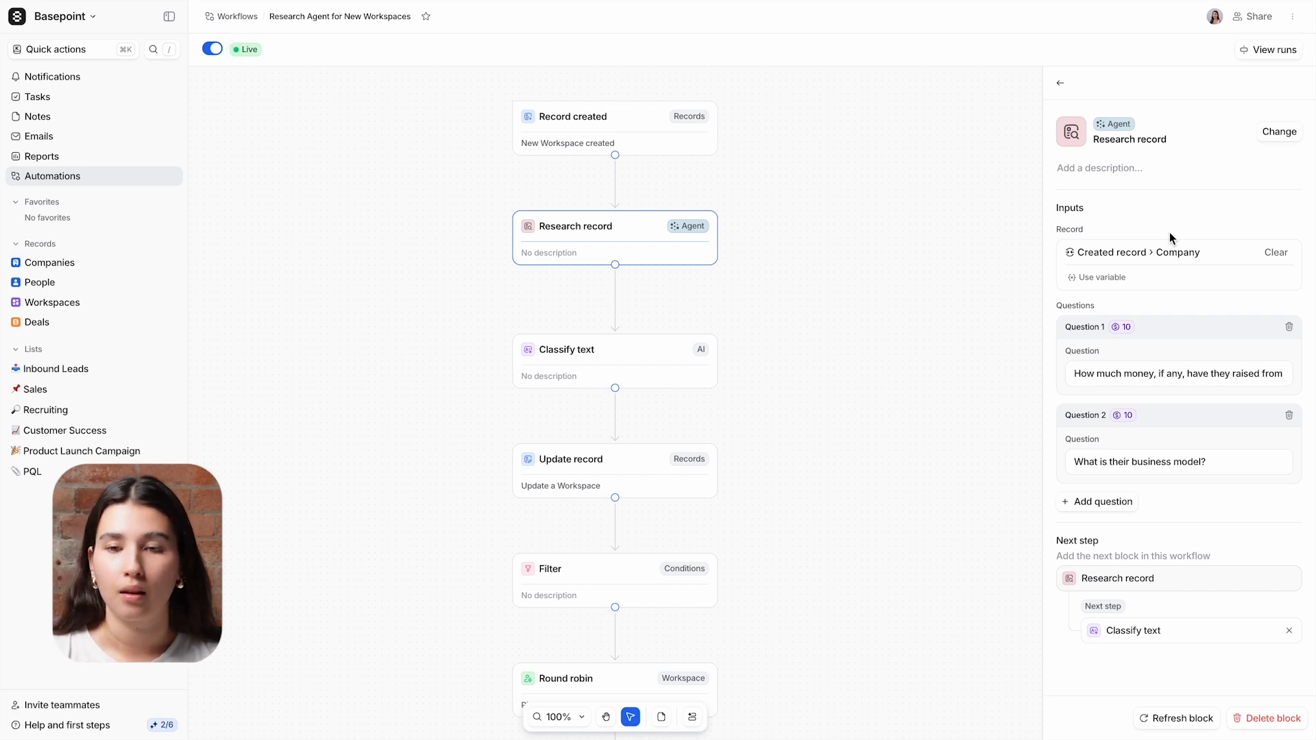
left_click(1177, 373)
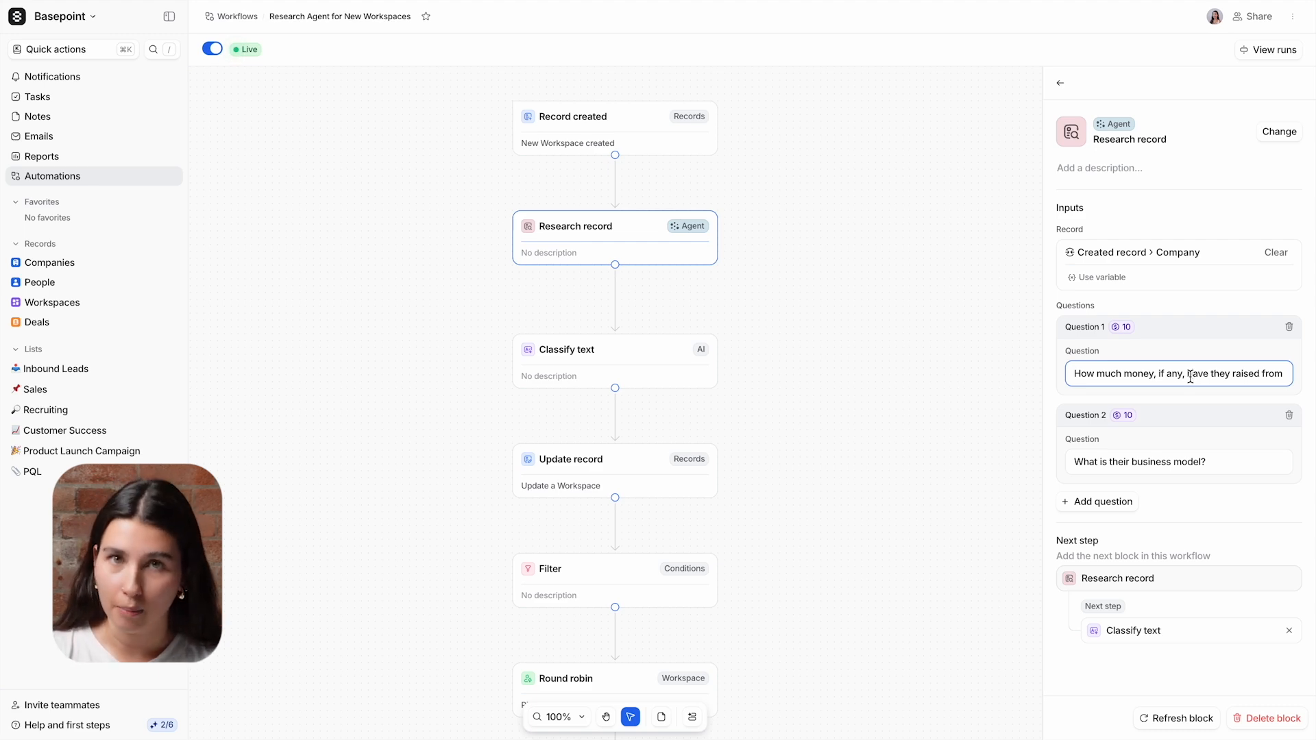
left_click(1177, 461)
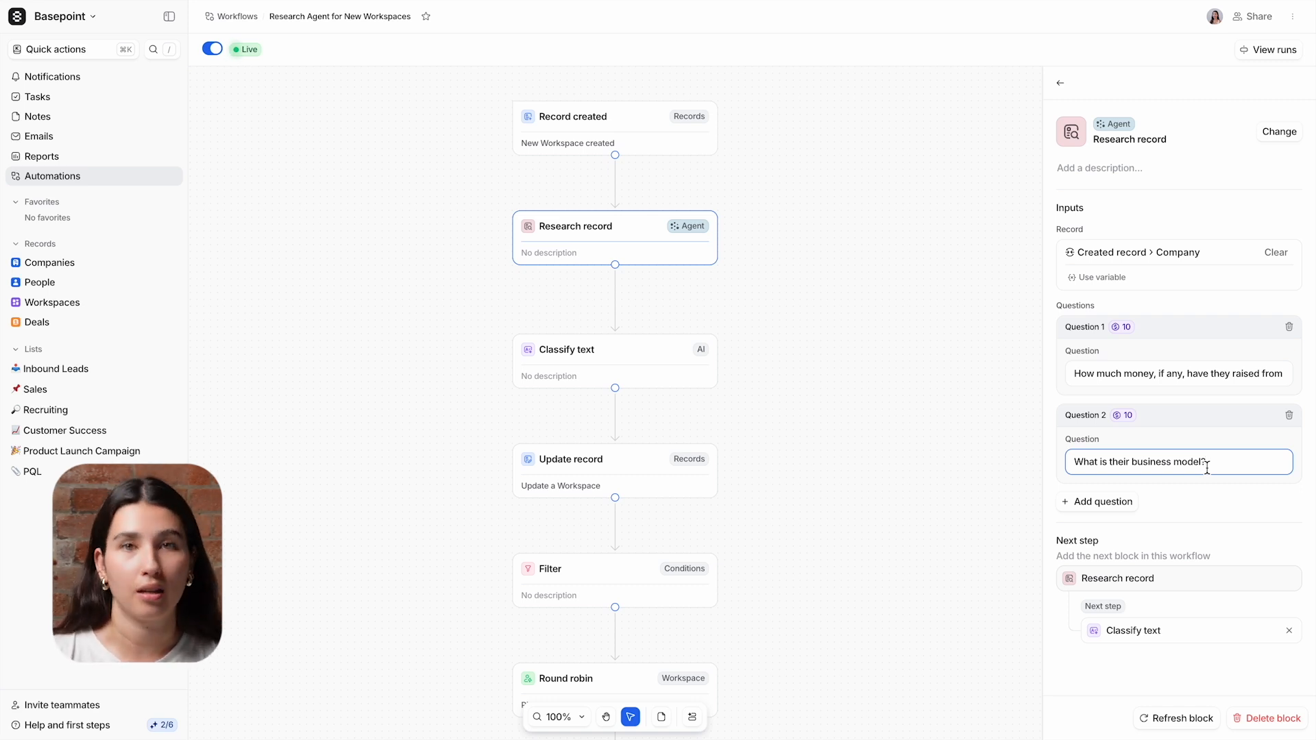
- Show the Classify text step's ICP-criteria prompt with its ICP, agency, investor and none tags
left_click(614, 361)
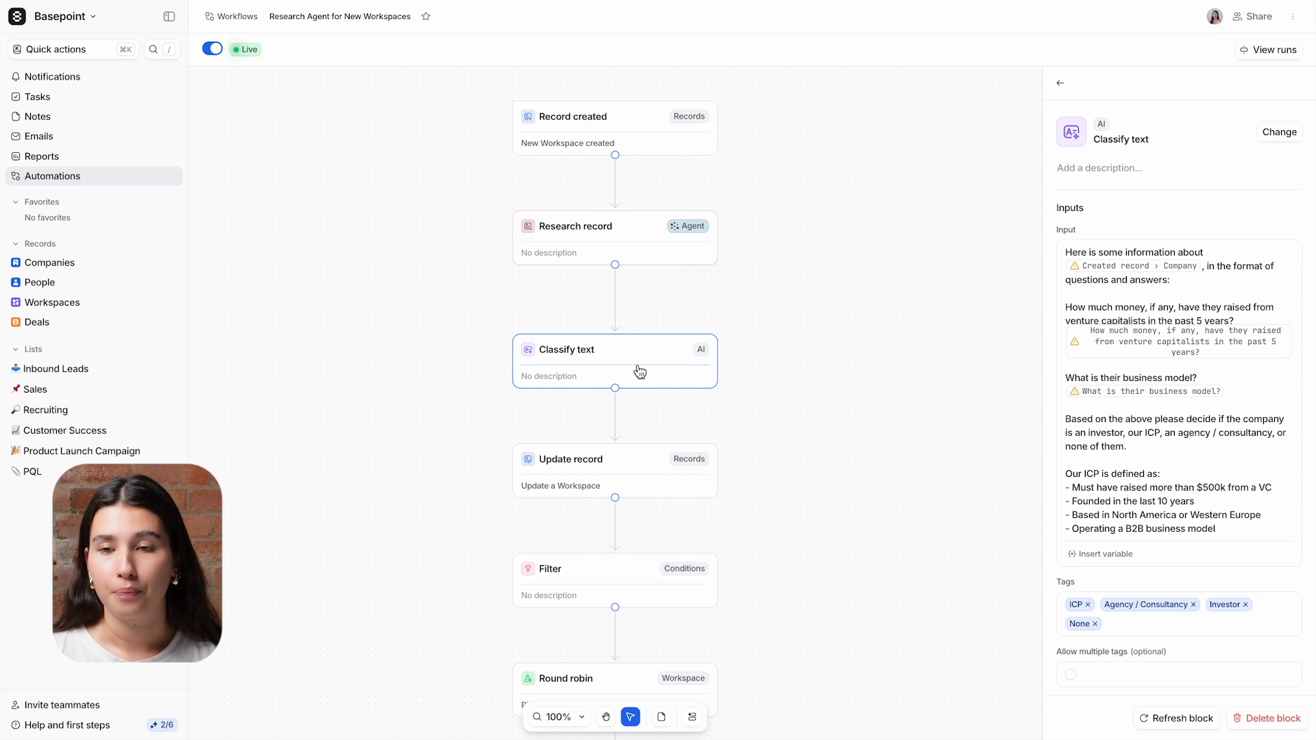
mouse_move(1030, 347)
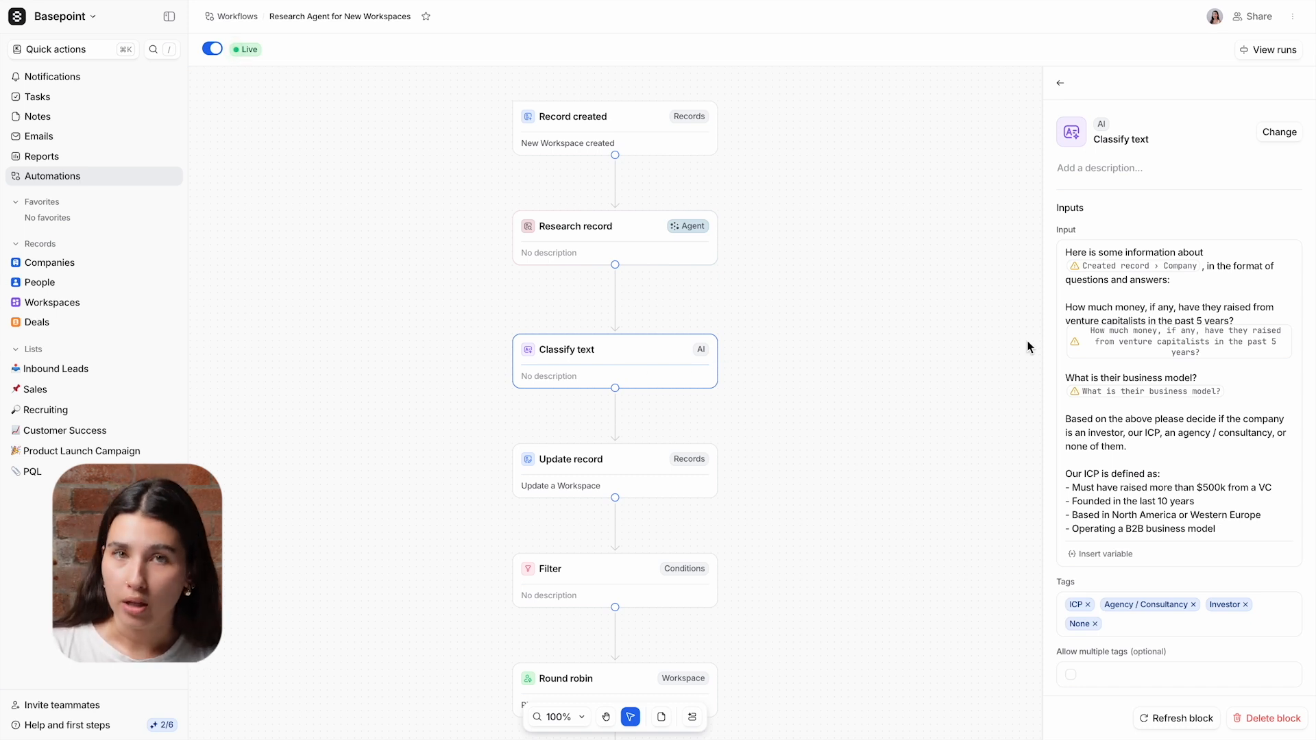
mouse_move(1099, 356)
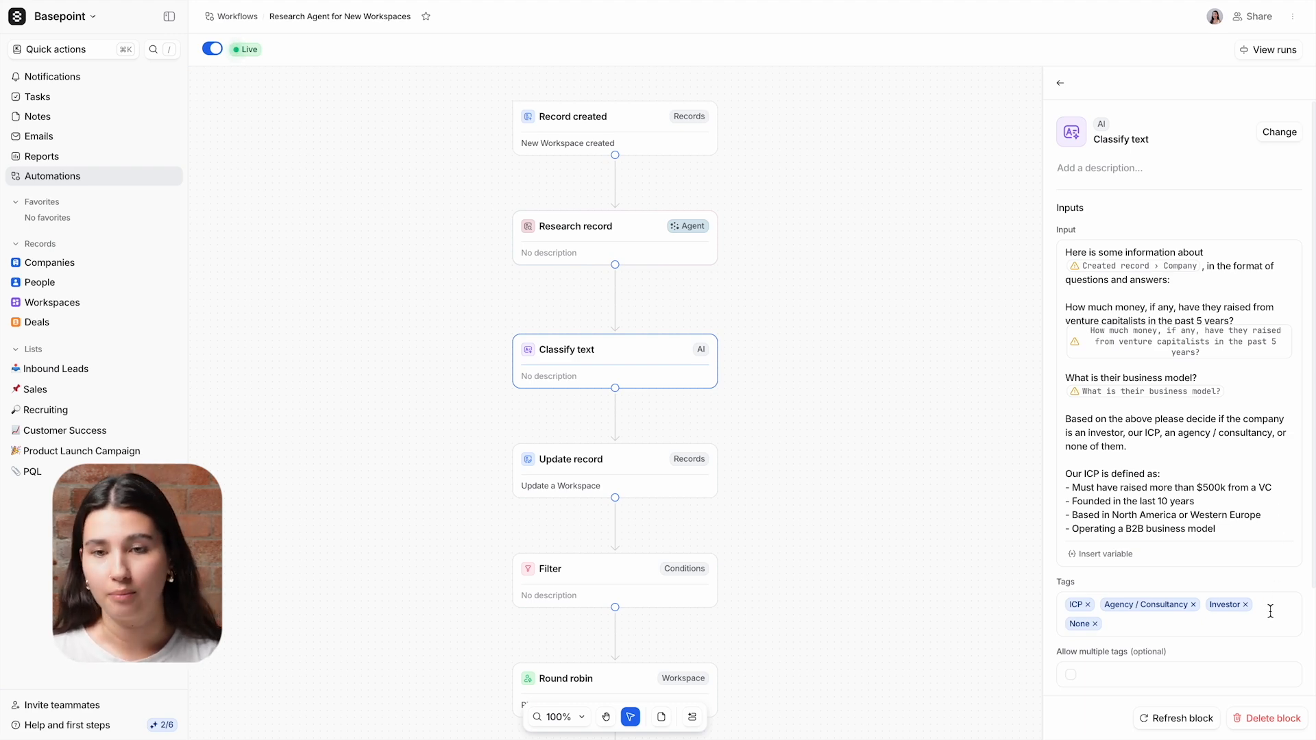
mouse_move(643, 487)
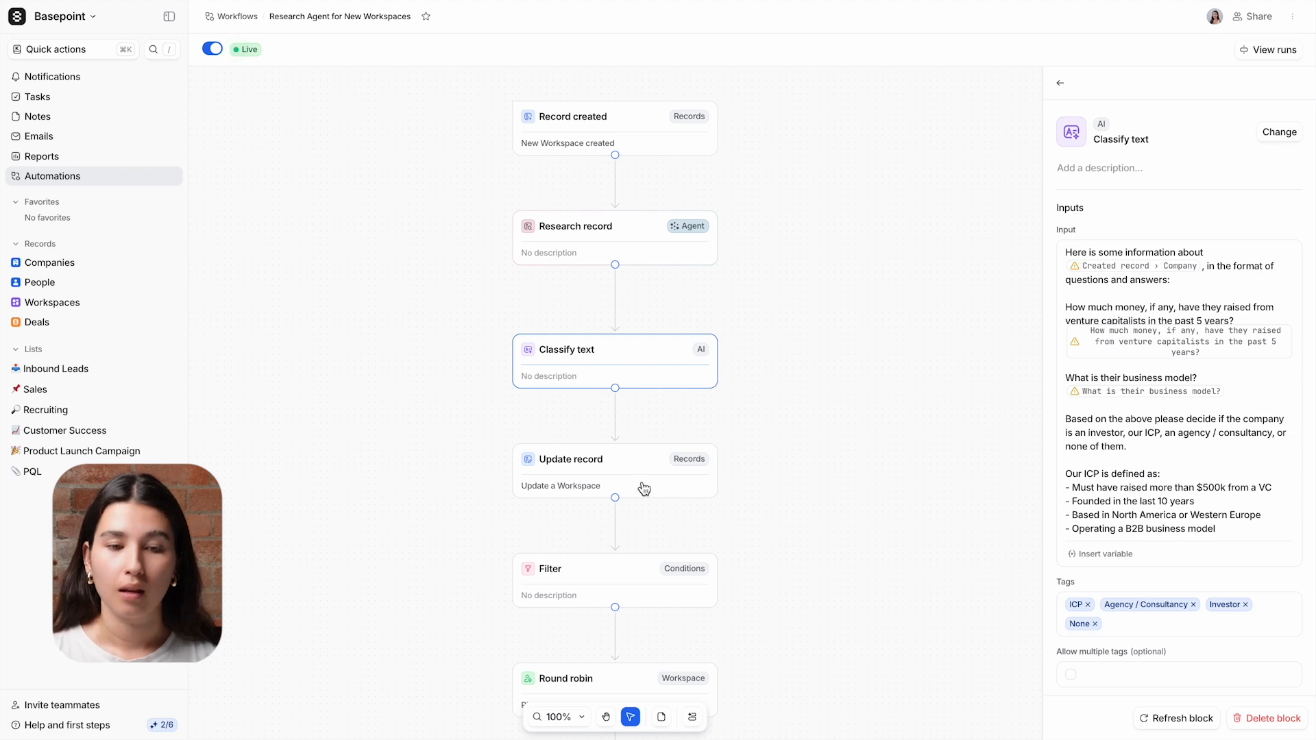
- Show the Update record step writing recent funding, business model and company type to the workspace
left_click(614, 470)
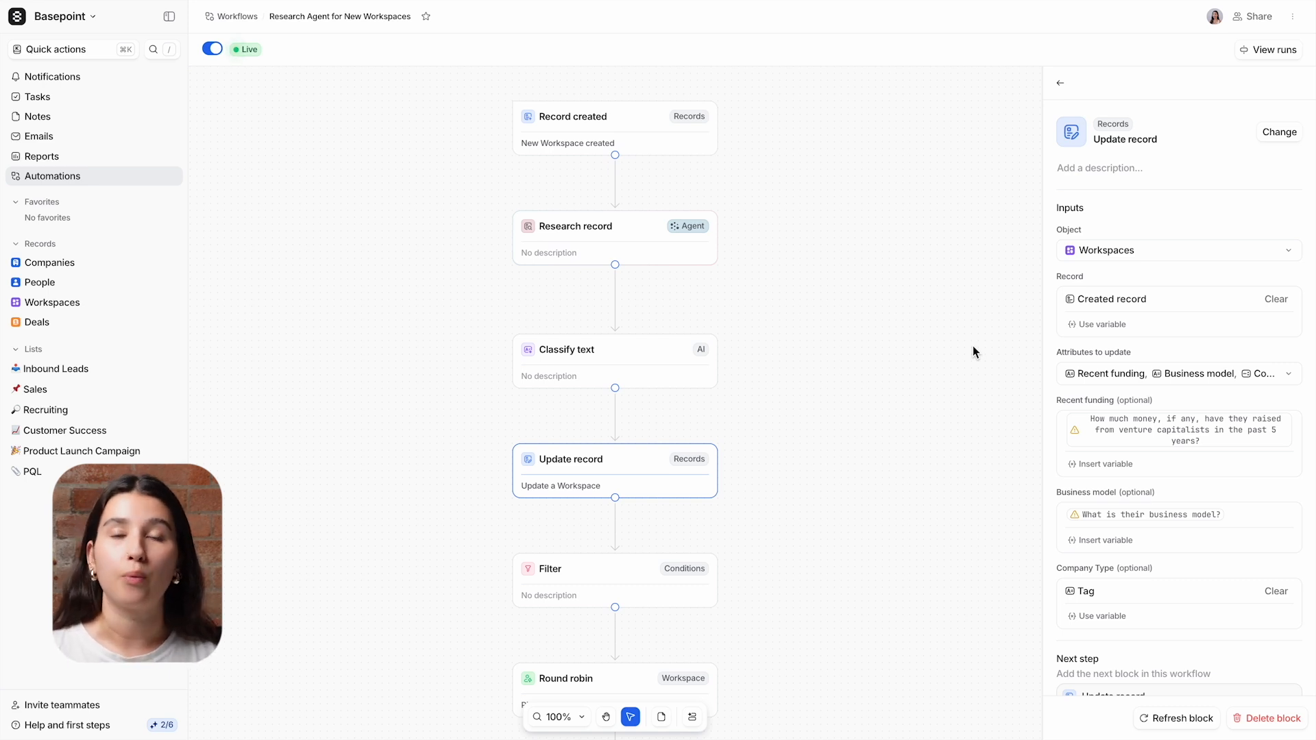
mouse_move(1146, 602)
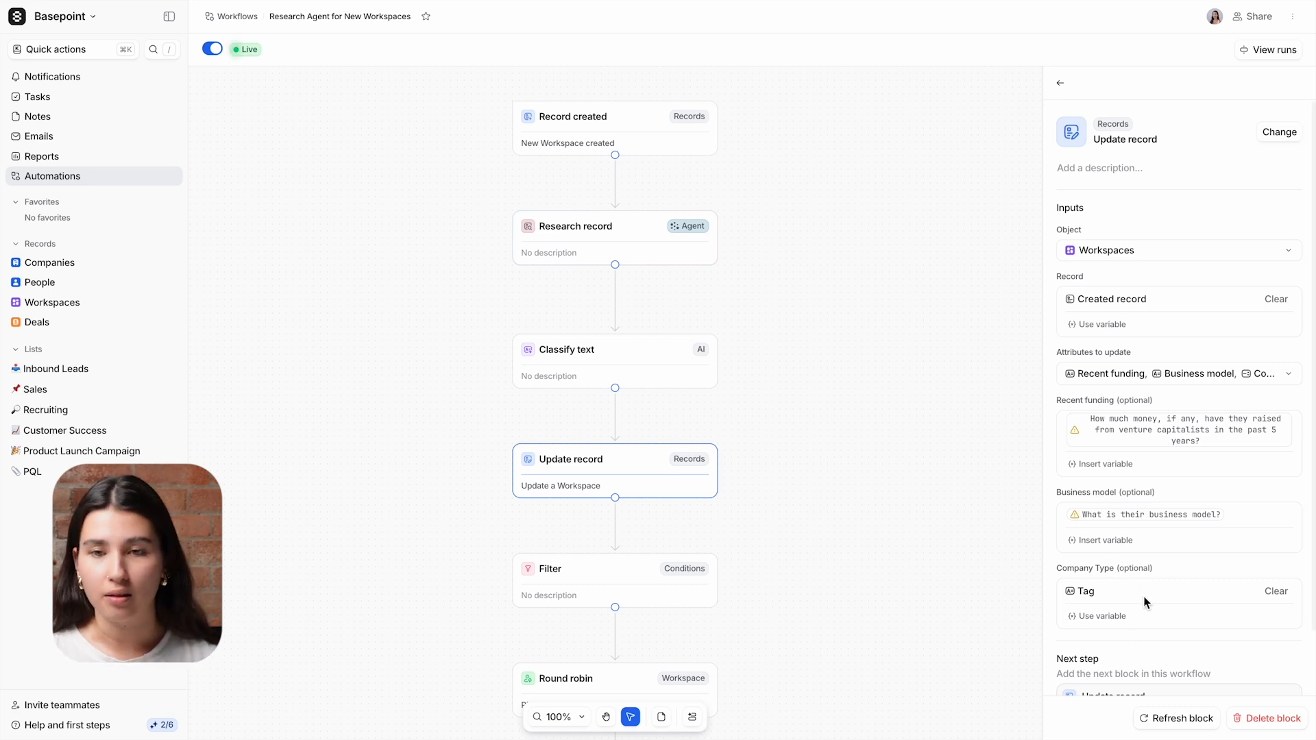
mouse_move(1147, 621)
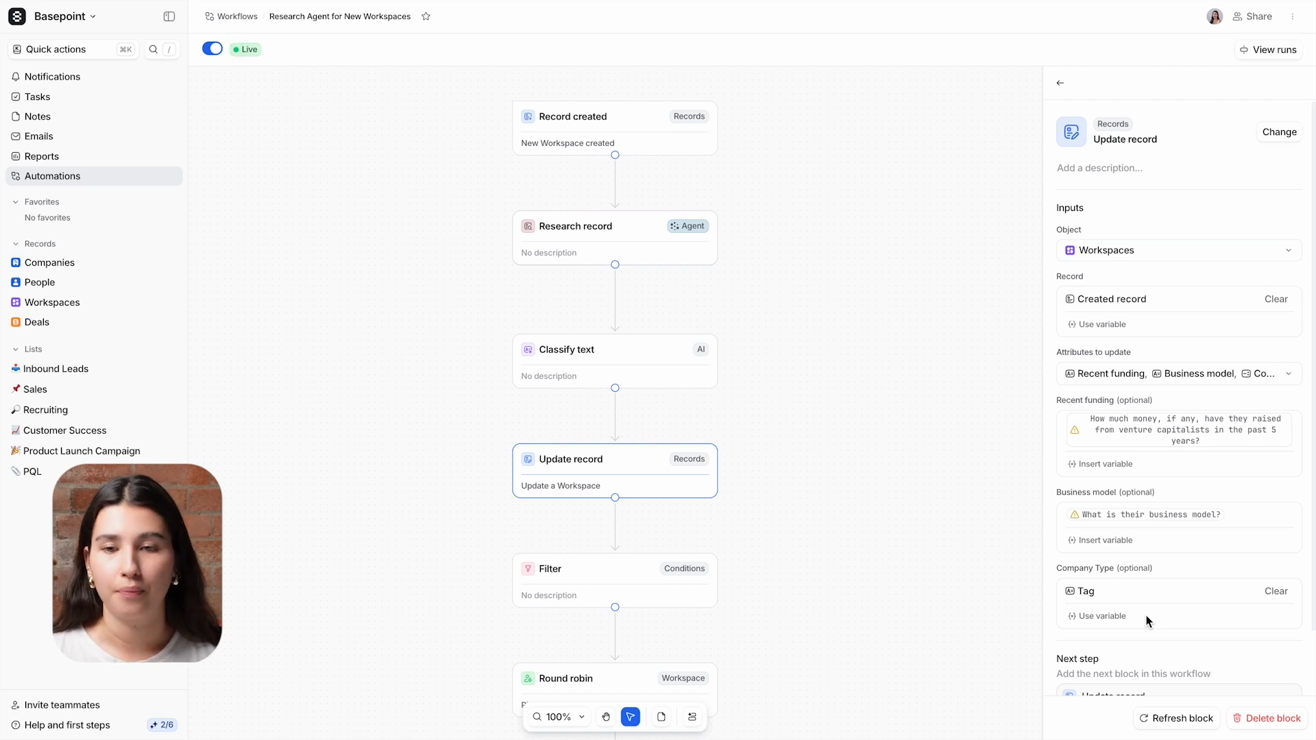
mouse_move(659, 593)
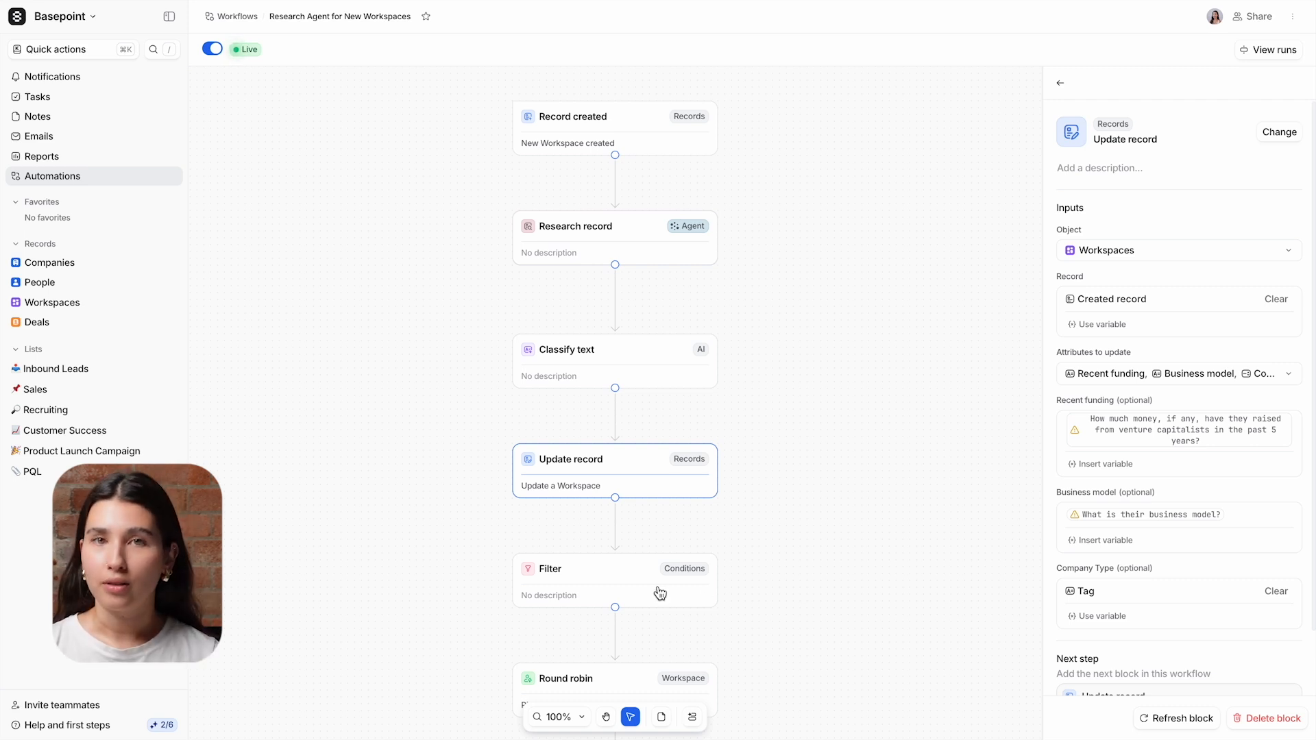
- Show the Filter step requiring tag is ICP and the round robin step picking among three users
left_click(588, 568)
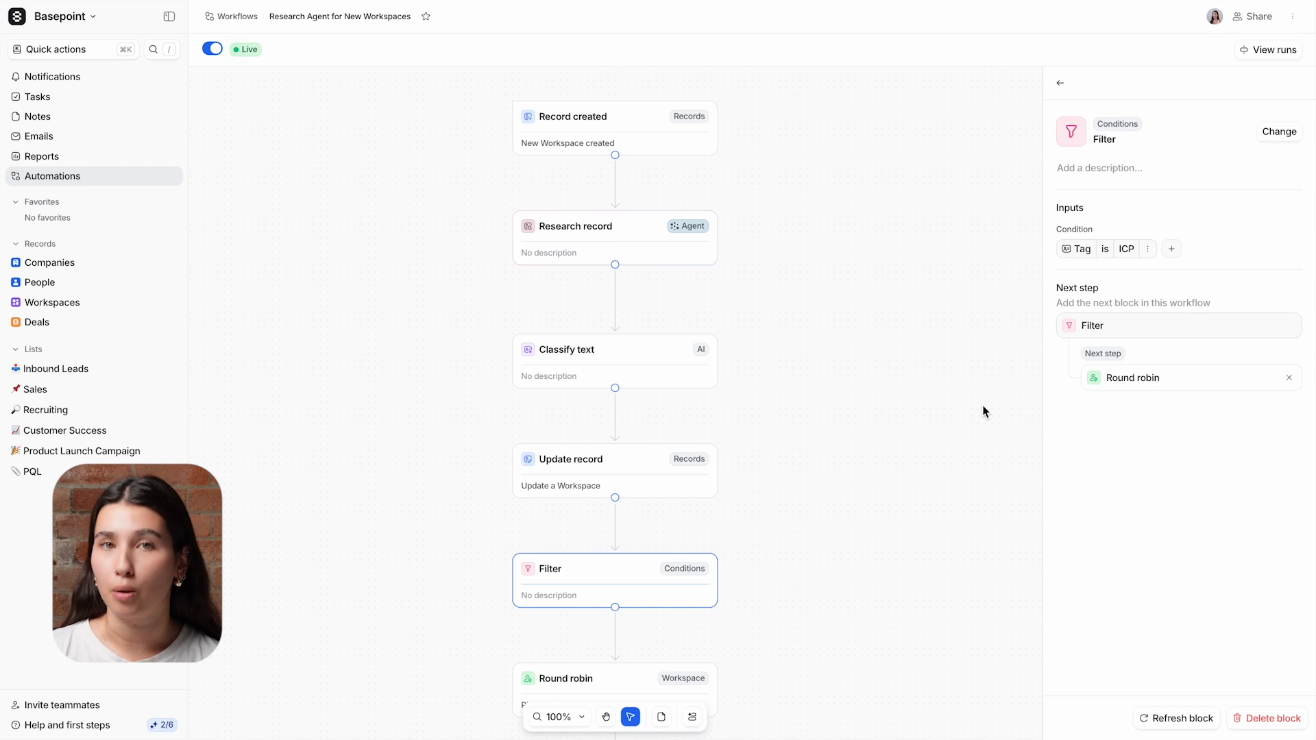
scroll("down", 3)
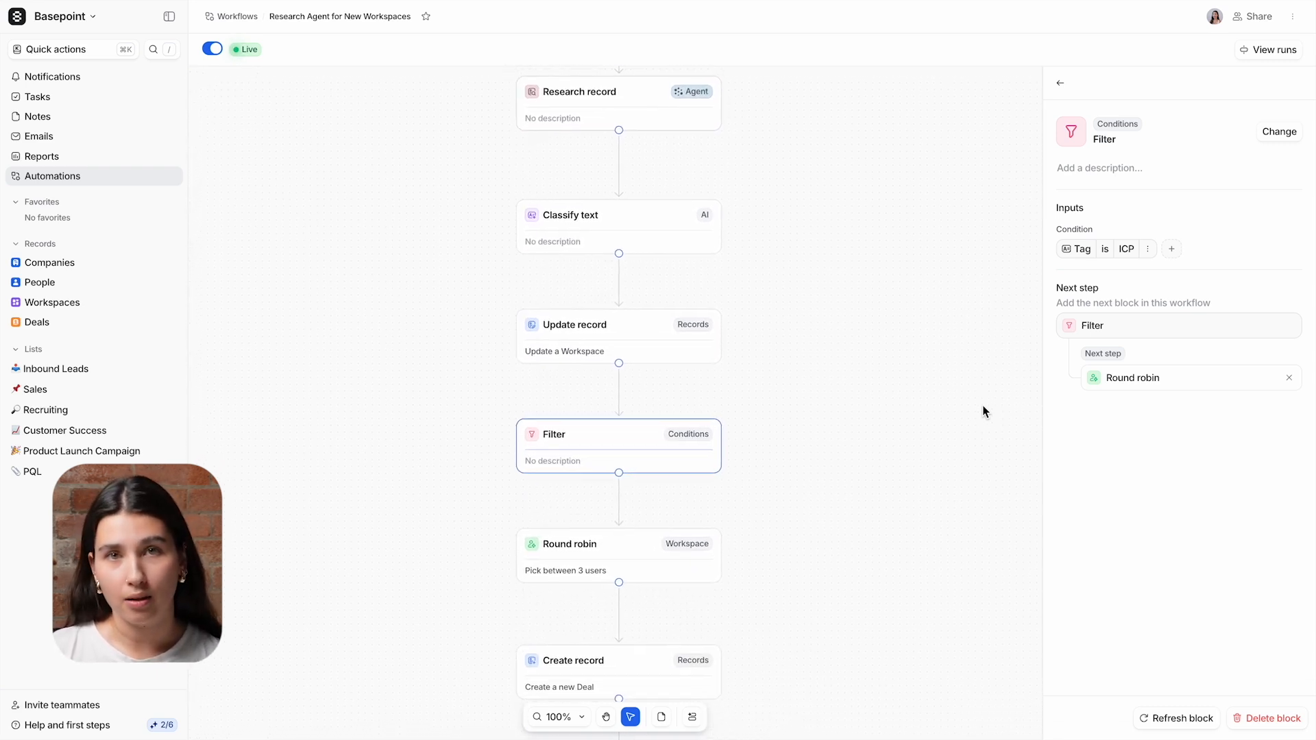
scroll("down", 3)
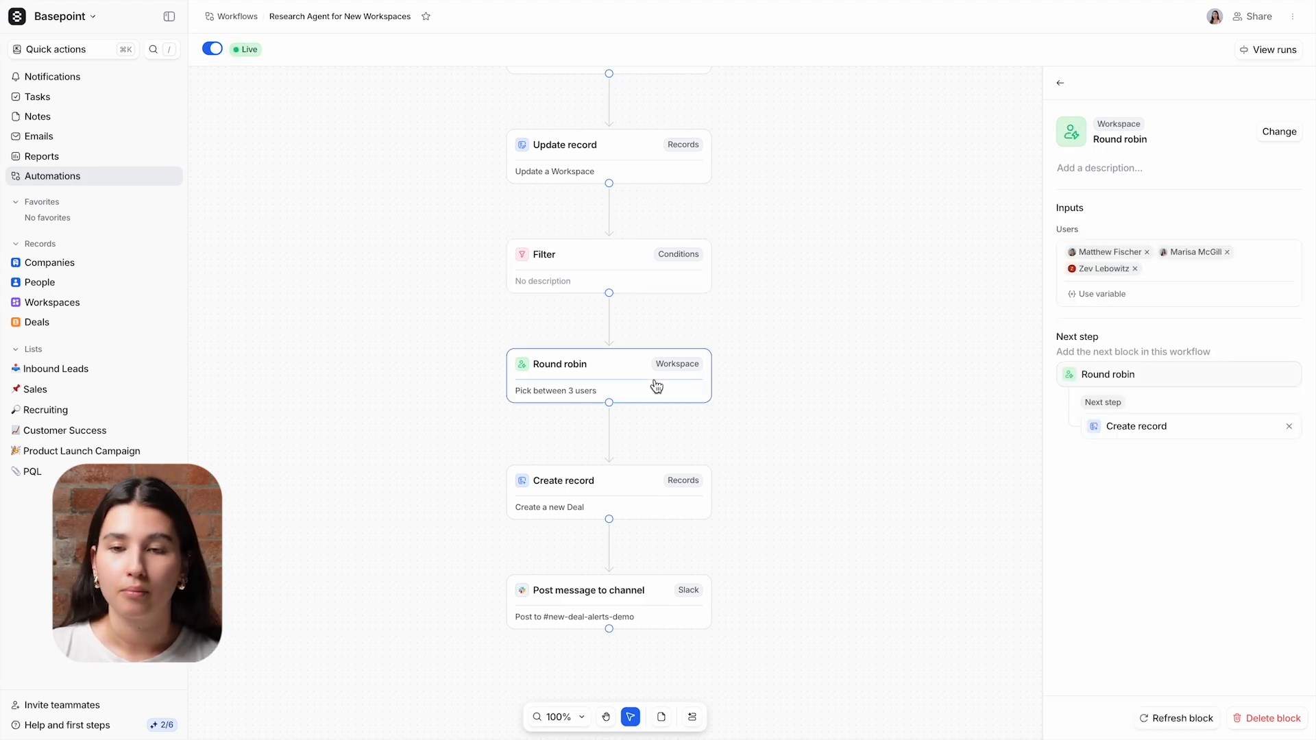
- Show the Create record step making a Qualification deal and the Slack post to #new-deal-alerts-demo
left_click(607, 492)
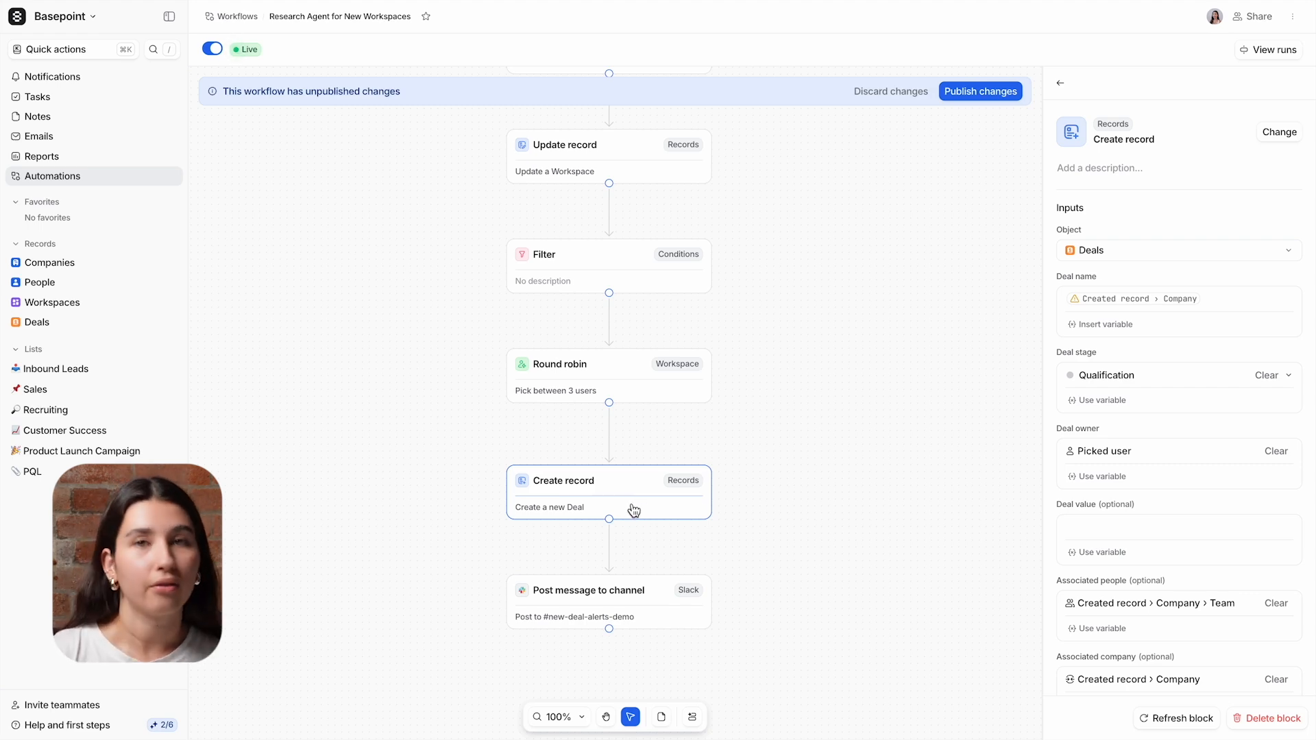
left_click(607, 589)
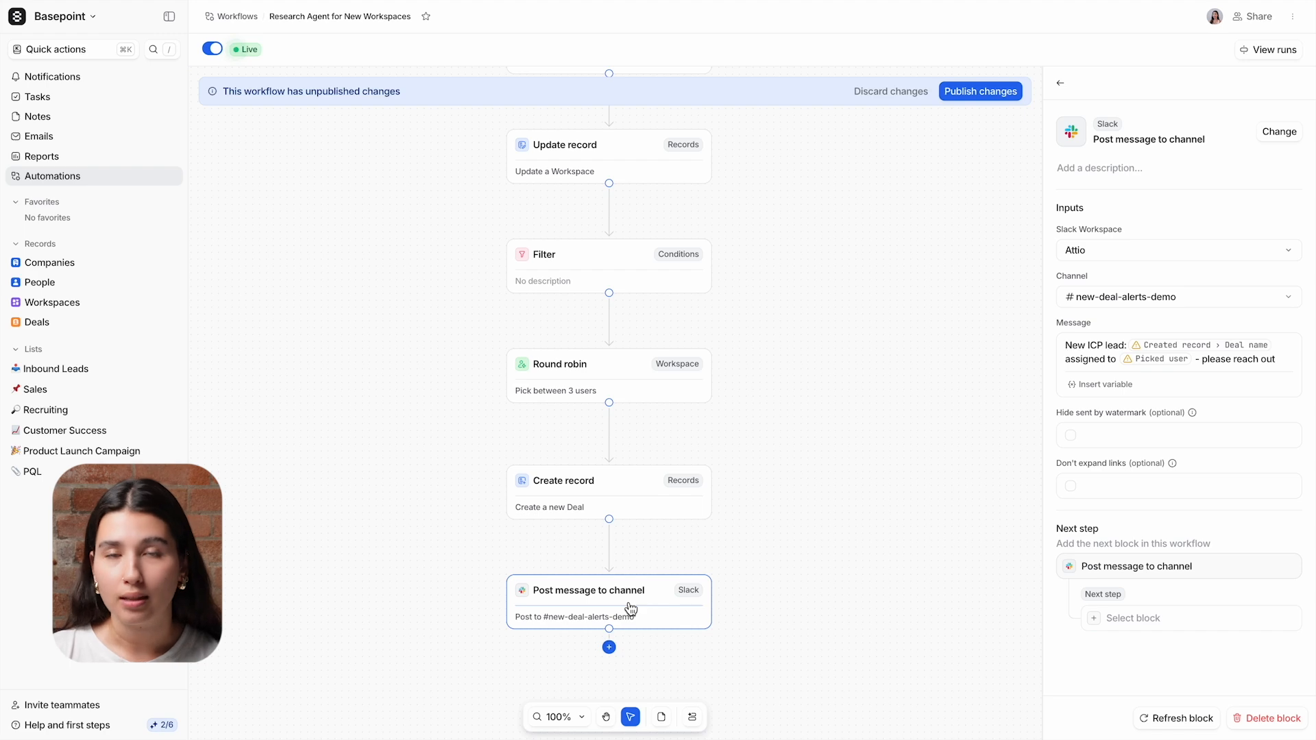